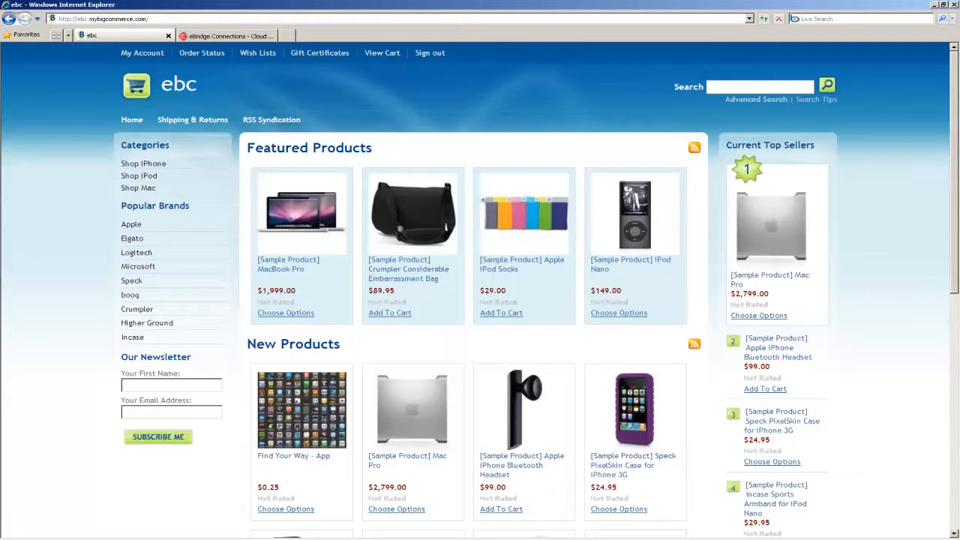
# Add the Find Your Way 8 GB app to the cart from quick view and proceed to checkout.
pyautogui.click(300, 408)
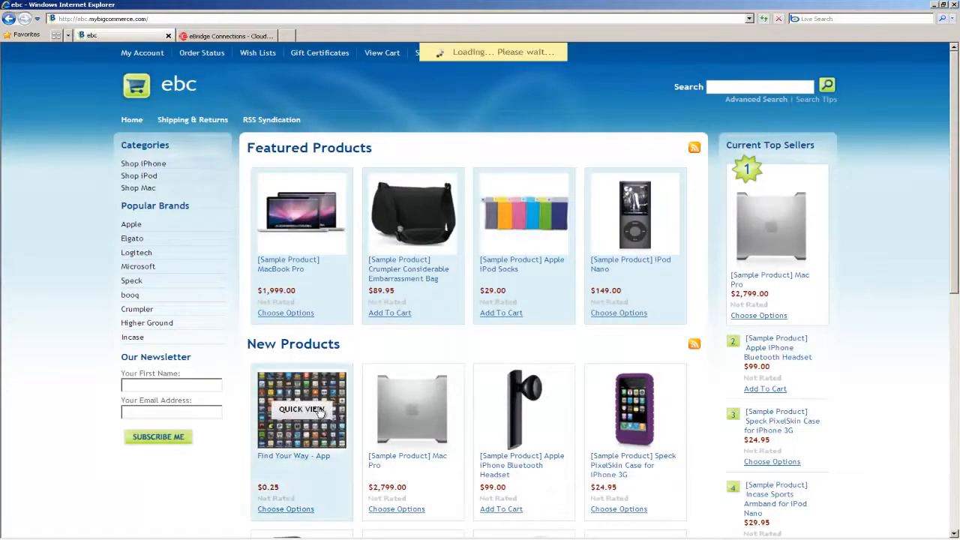
pyautogui.click(300, 408)
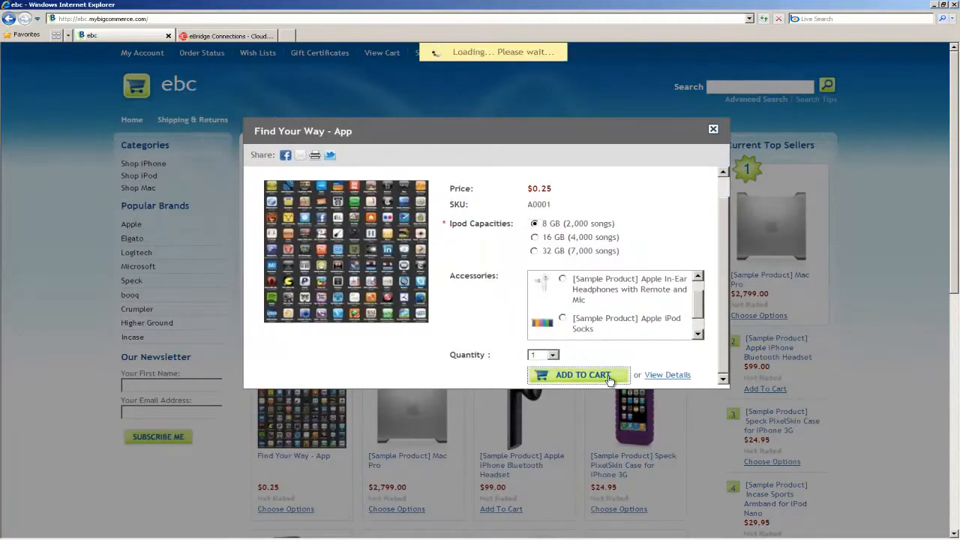
pyautogui.click(577, 375)
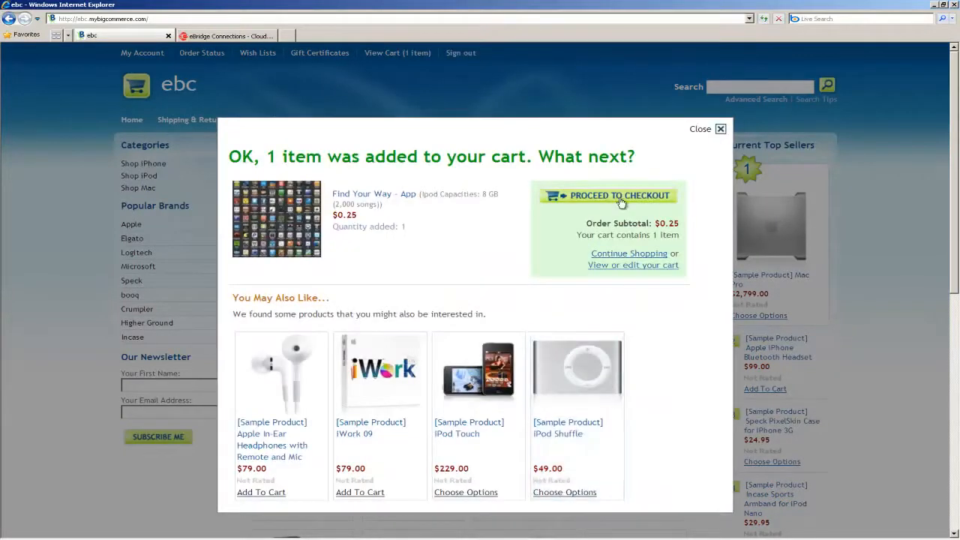
pyautogui.click(618, 195)
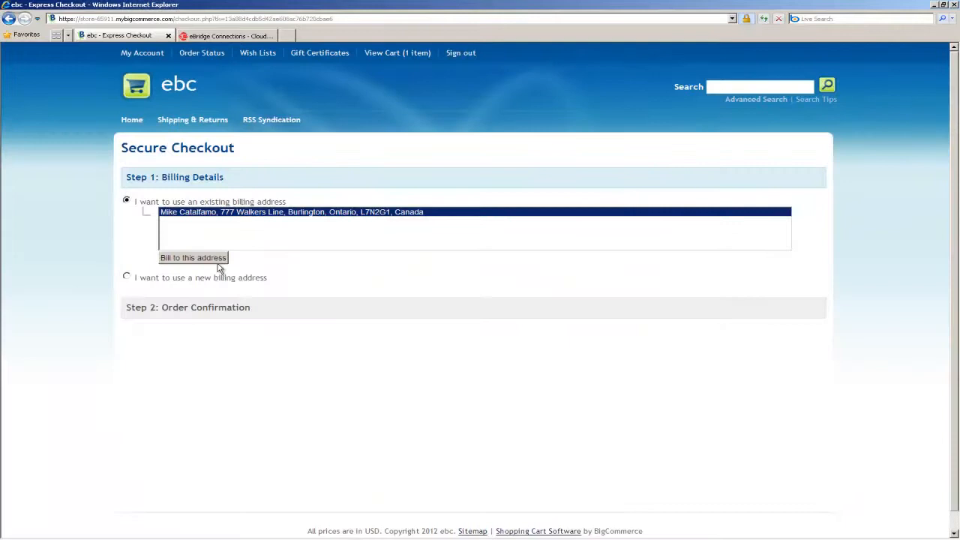
# Bill the order to the saved address and place order 101.
pyautogui.click(192, 258)
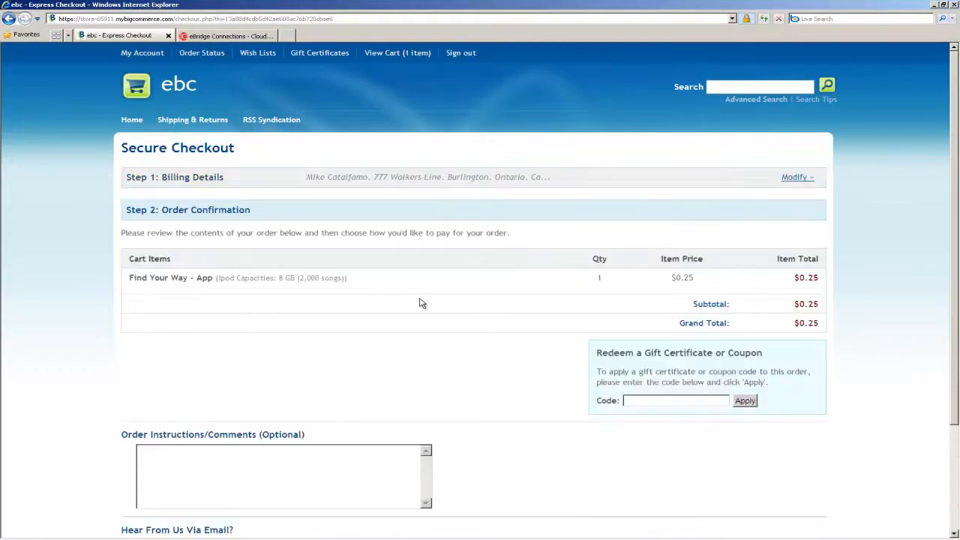
pyautogui.scroll(-3)
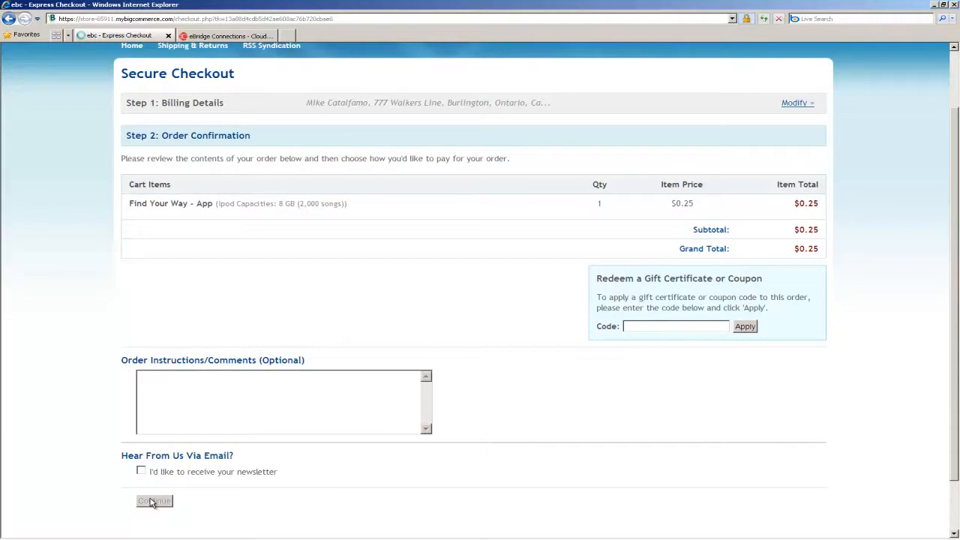
pyautogui.click(153, 501)
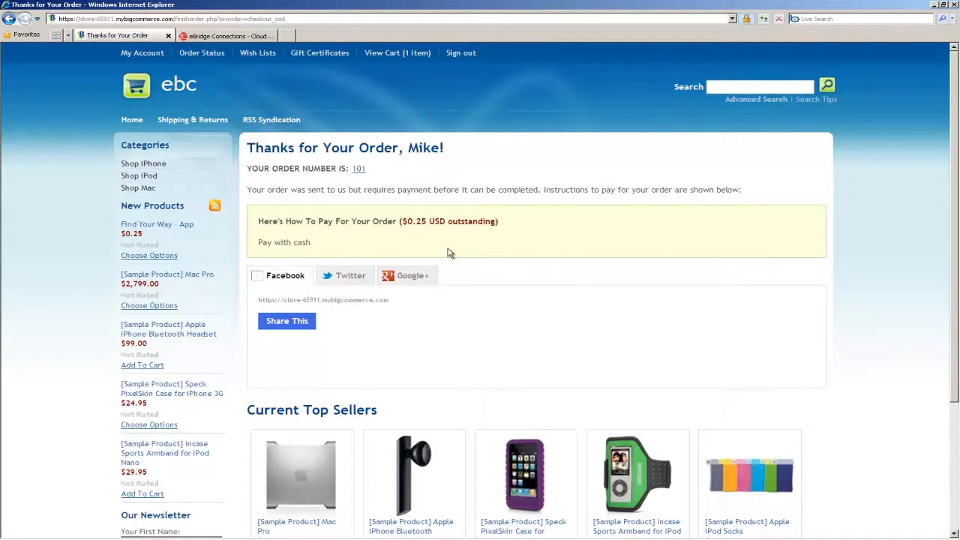
# Go to the store's /admin URL to reach the control panel login.
pyautogui.click(460, 53)
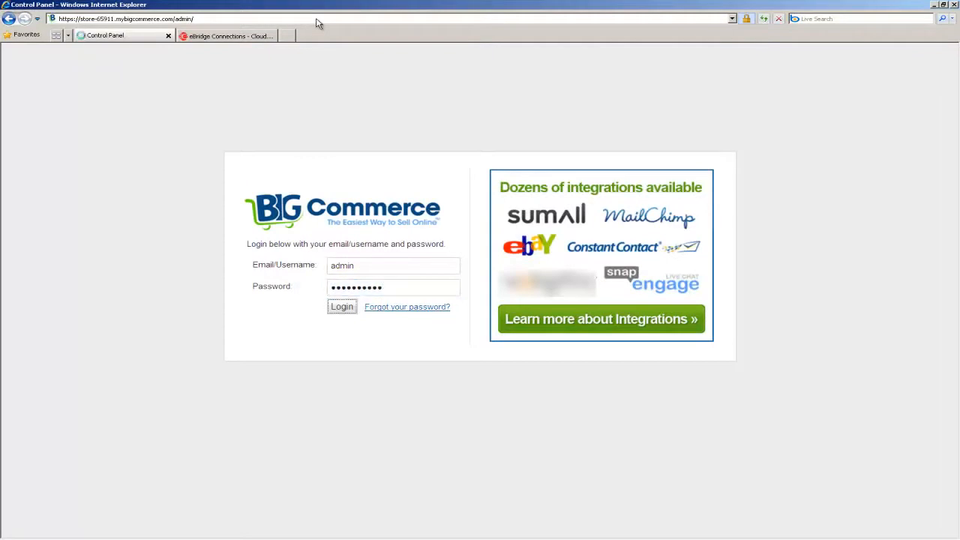
# Log in, list the store orders and change order 101's status from Awaiting Payment to Completed.
pyautogui.click(342, 306)
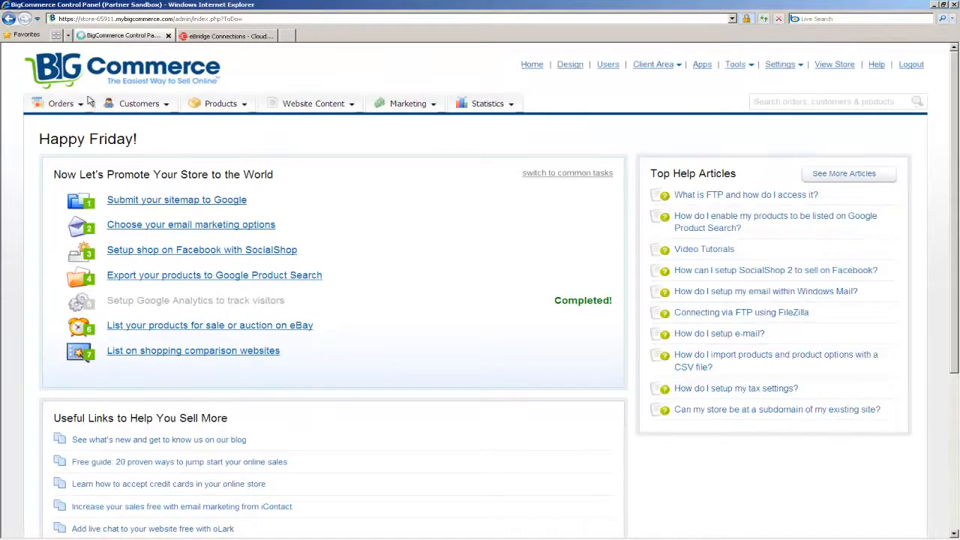
pyautogui.click(60, 102)
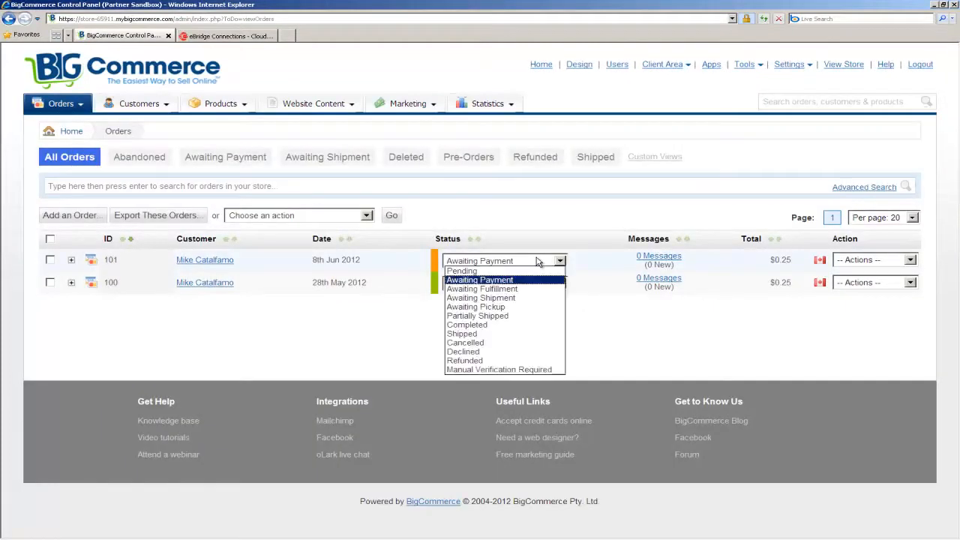
pyautogui.click(466, 324)
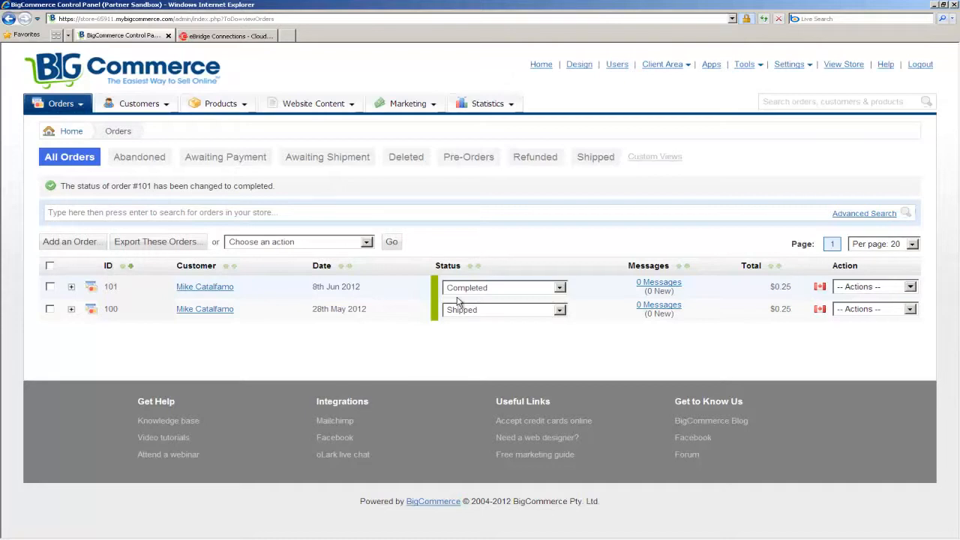
pyautogui.moveTo(456, 303)
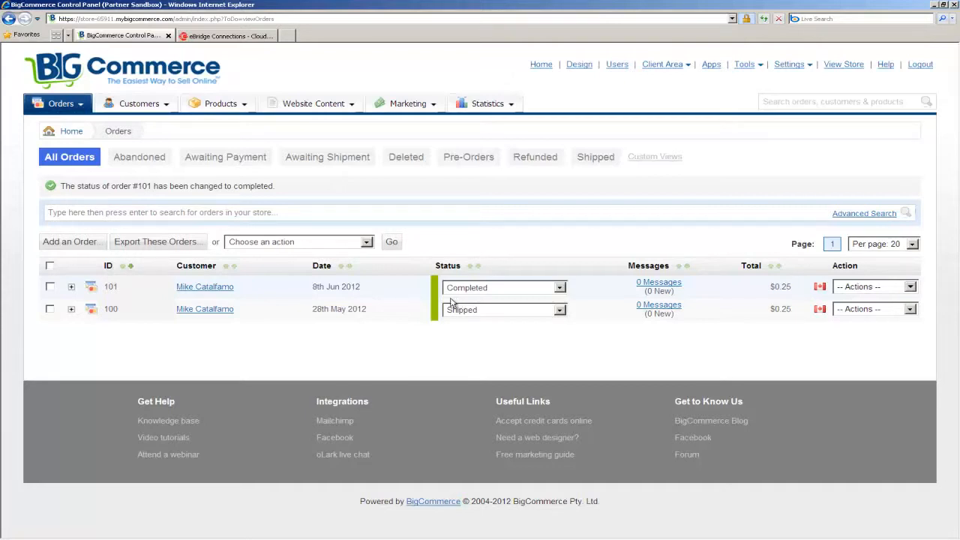
# Sign in to ePortal via Client Login as demo2007 and go to Transactions.
pyautogui.click(225, 36)
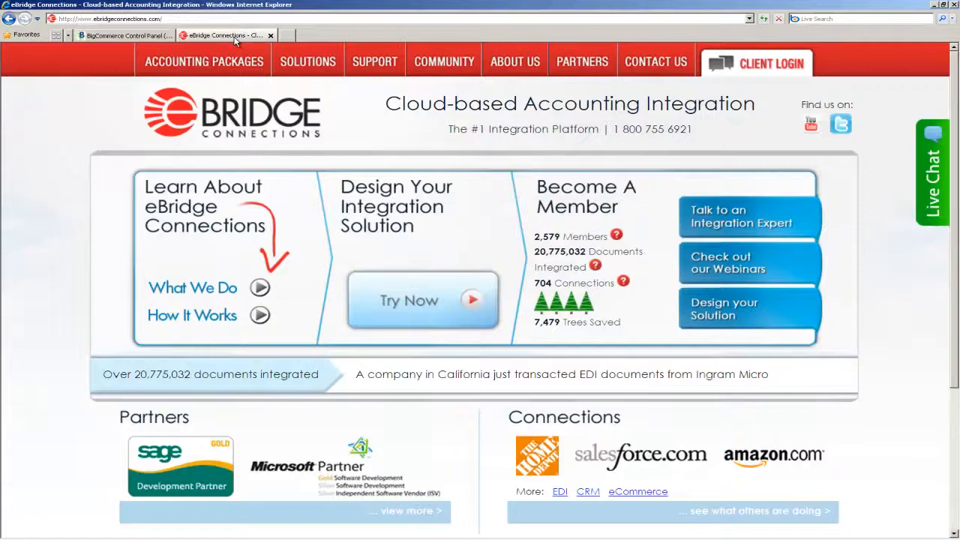
pyautogui.click(756, 63)
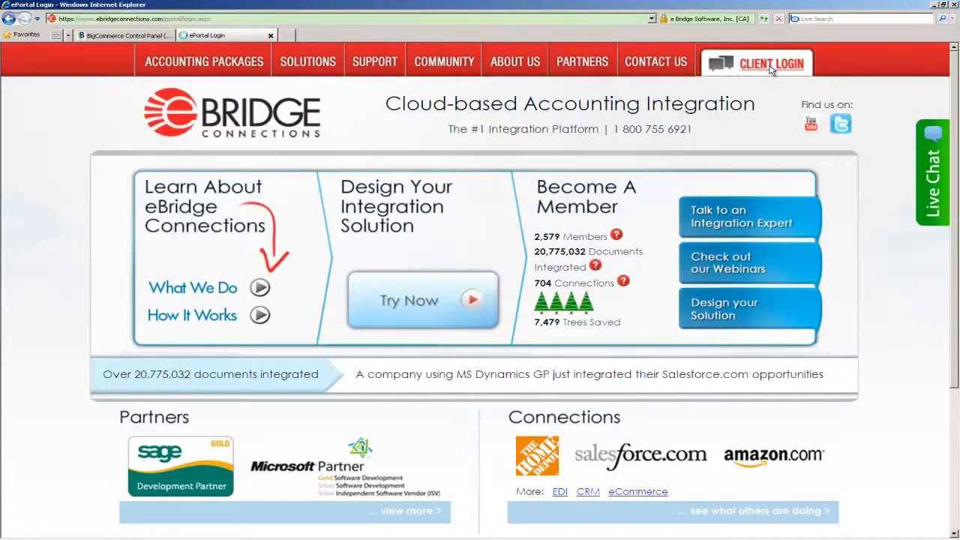
pyautogui.click(771, 63)
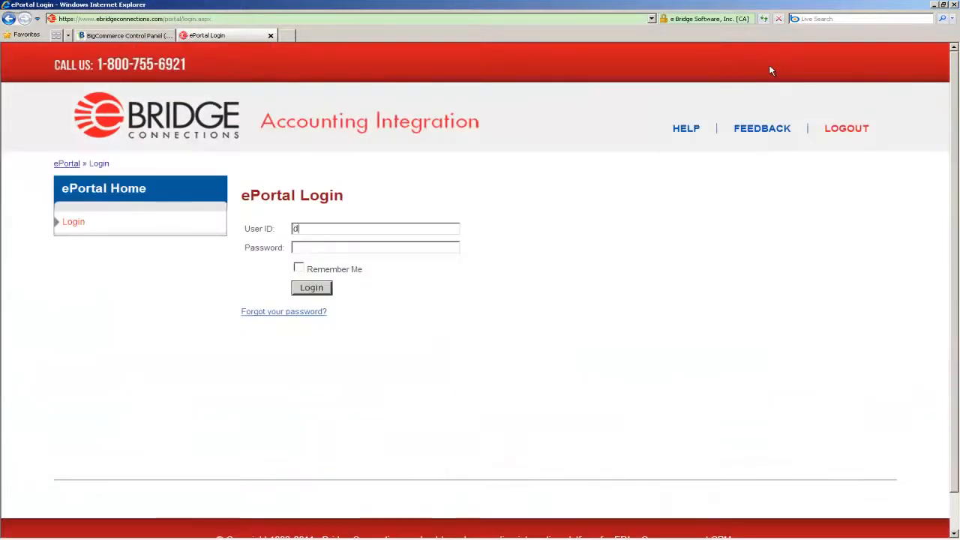
pyautogui.write('emo2007')
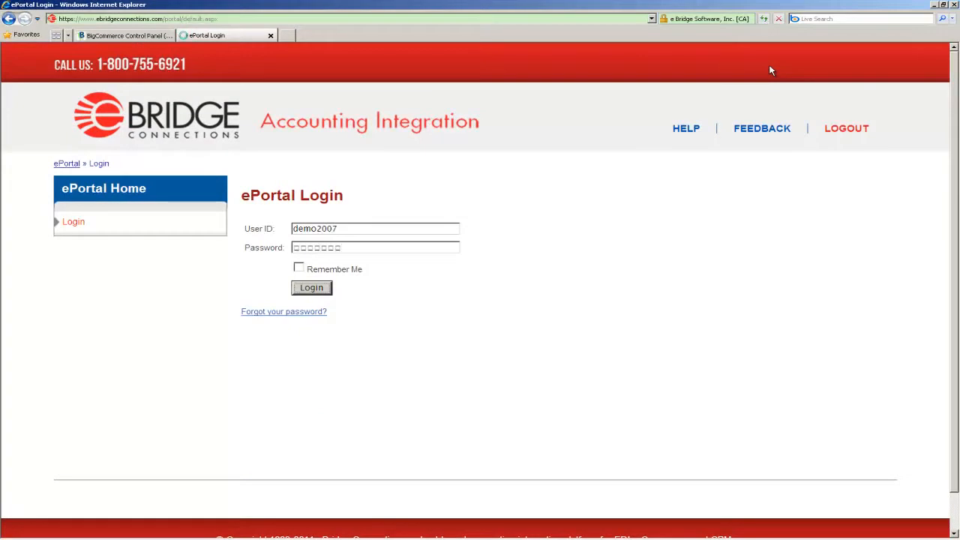
pyautogui.click(312, 288)
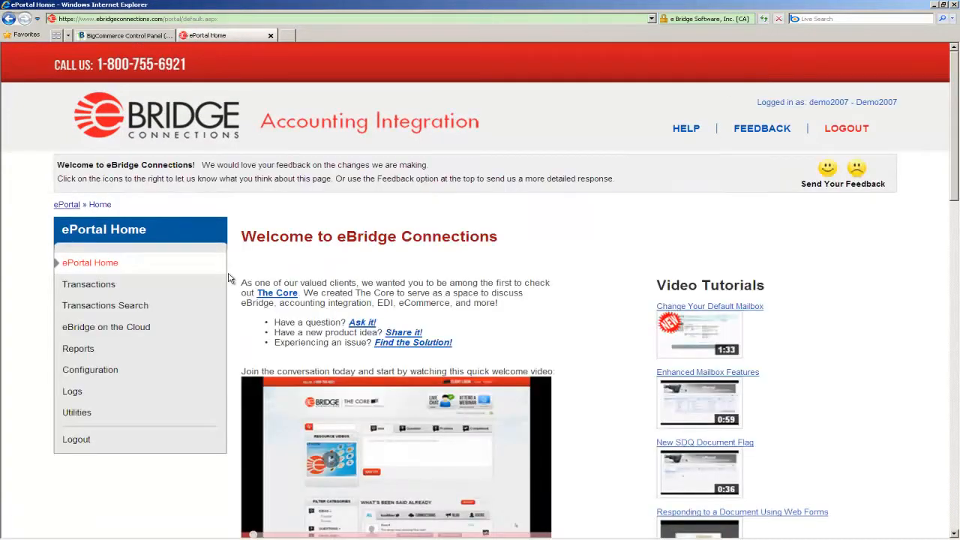
pyautogui.click(89, 283)
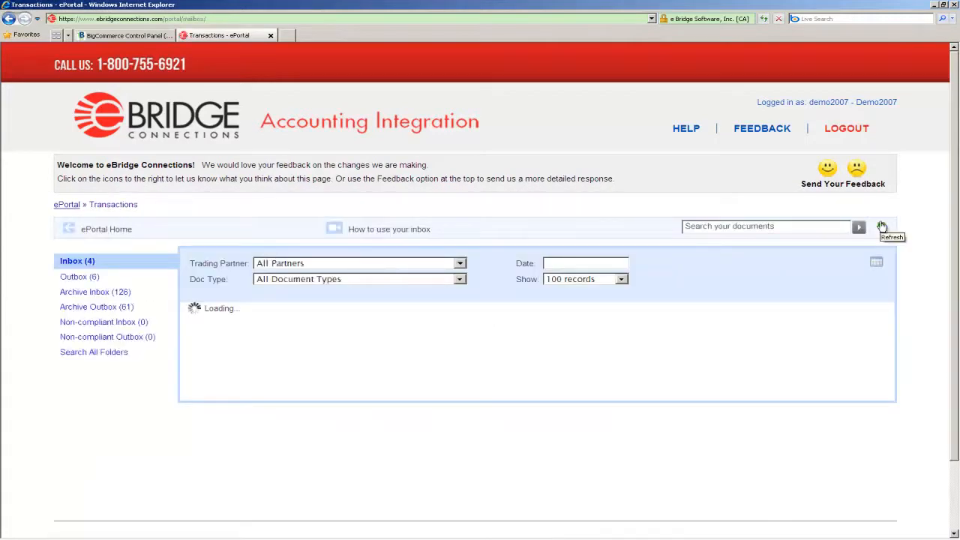
# Refresh the inbox so order 101 from Interspire/BigCommerce appears at the top.
pyautogui.click(882, 227)
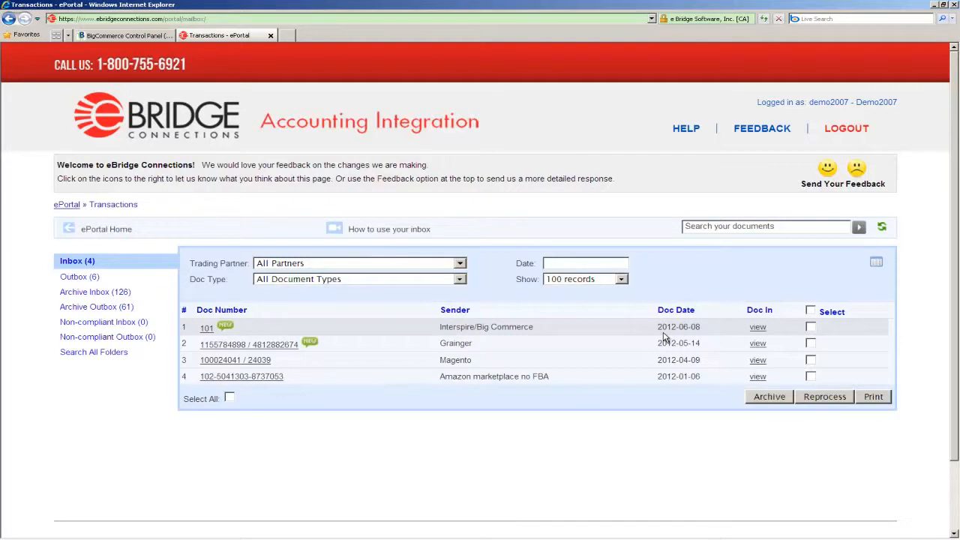
pyautogui.moveTo(219, 339)
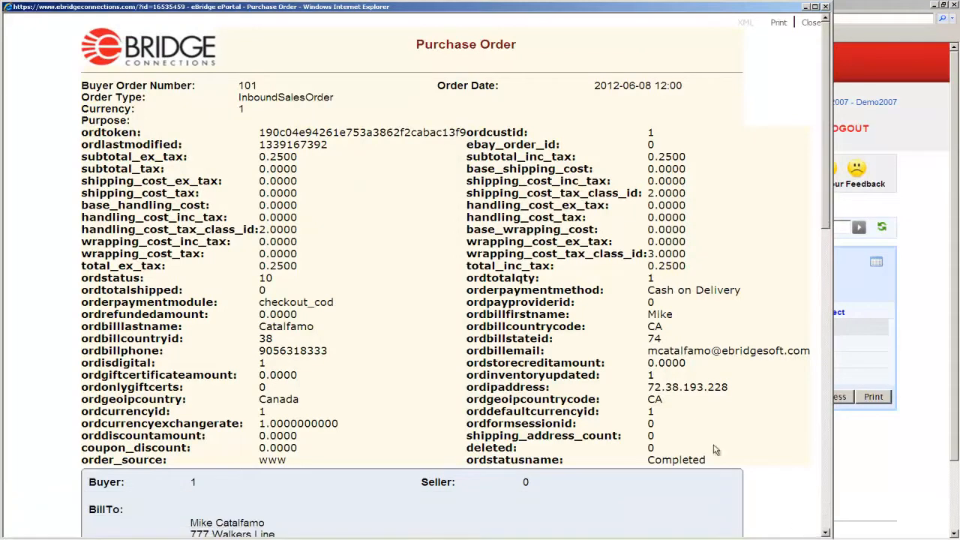
# Scroll the purchase order down through billing details to the Find Your Way line item.
pyautogui.scroll(-3)
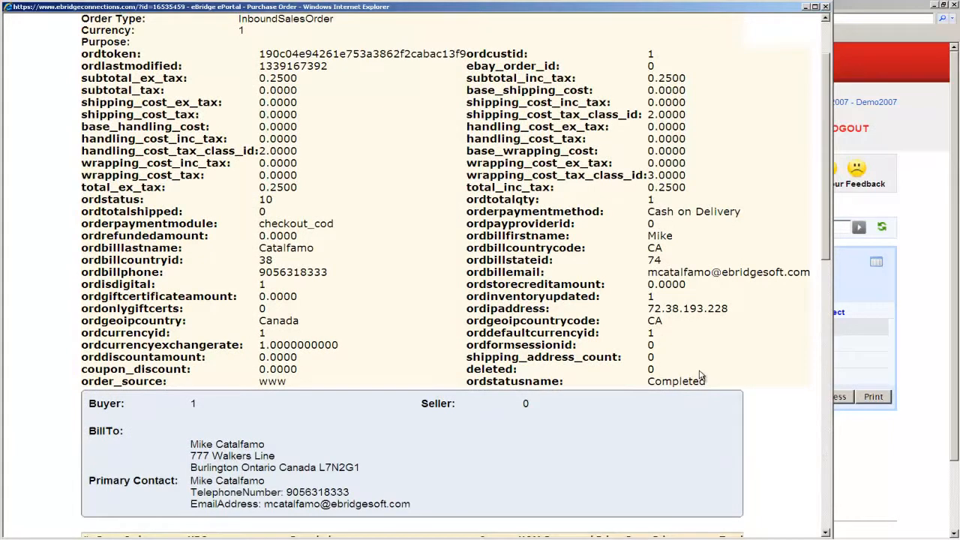
pyautogui.scroll(-3)
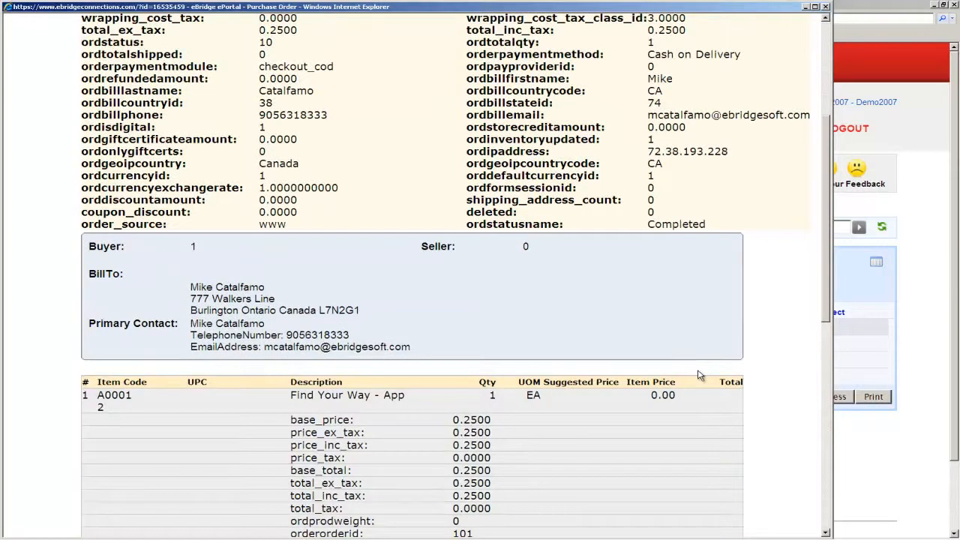
pyautogui.scroll(-3)
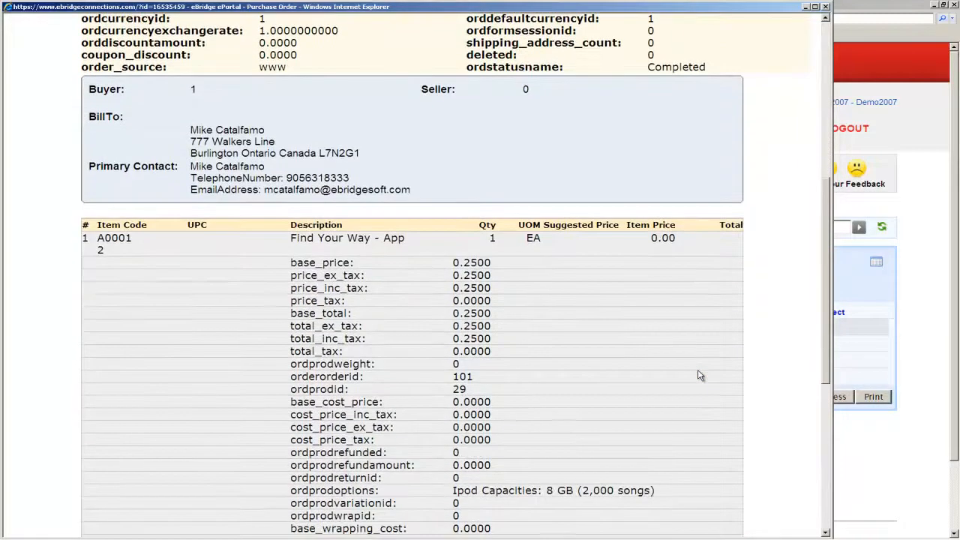
pyautogui.scroll(-3)
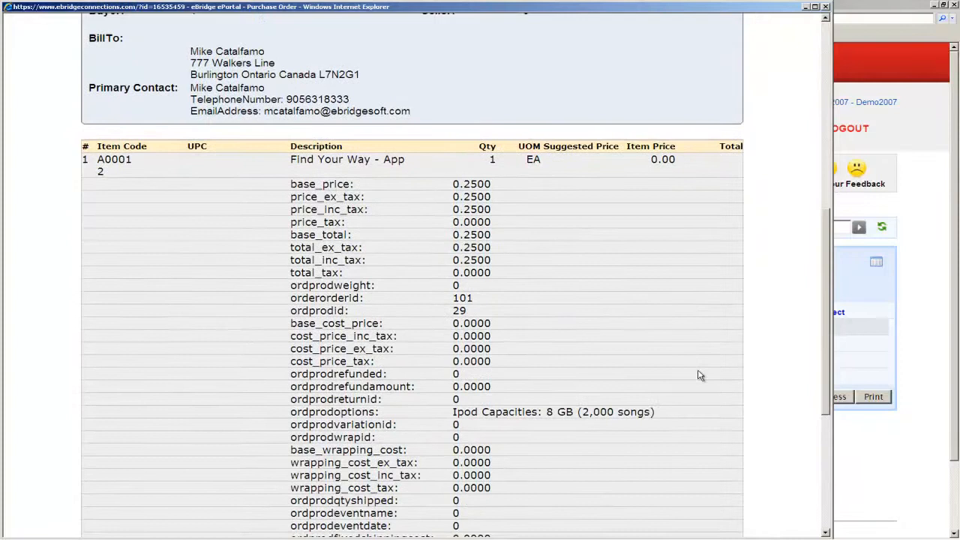
pyautogui.scroll(-3)
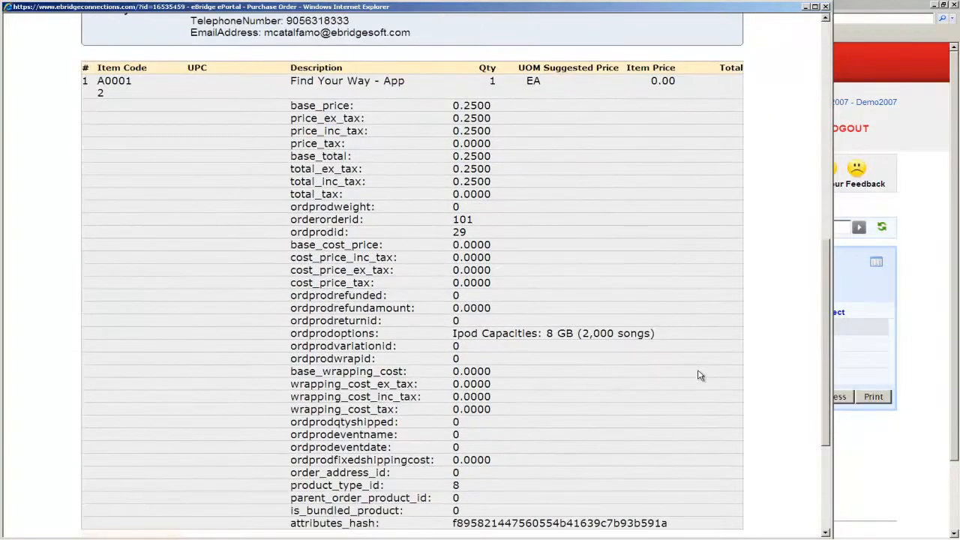
pyautogui.scroll(-3)
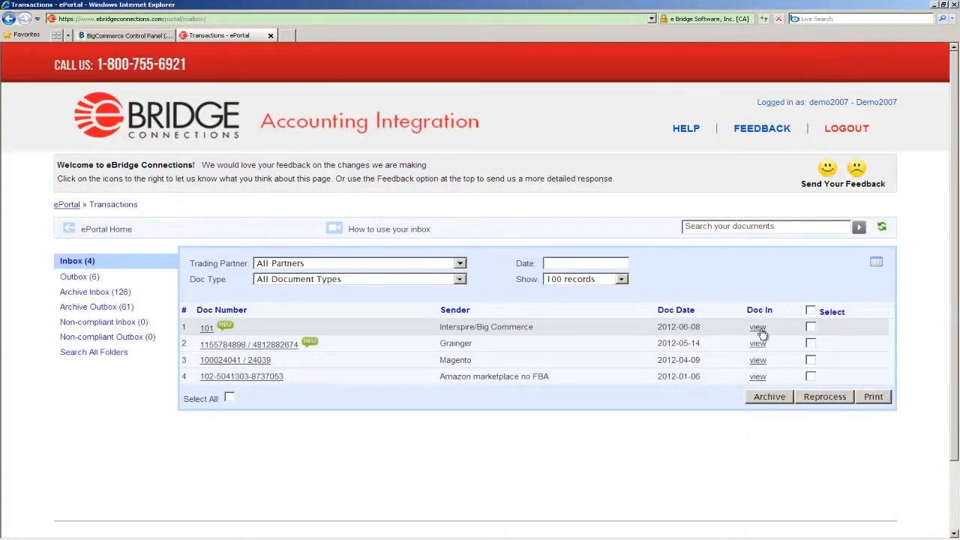
pyautogui.click(758, 327)
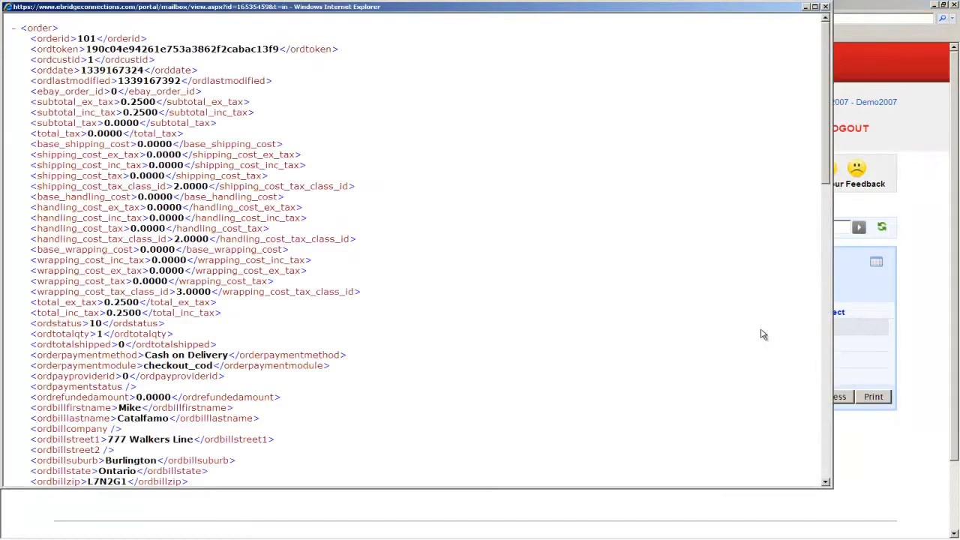
pyautogui.moveTo(762, 336)
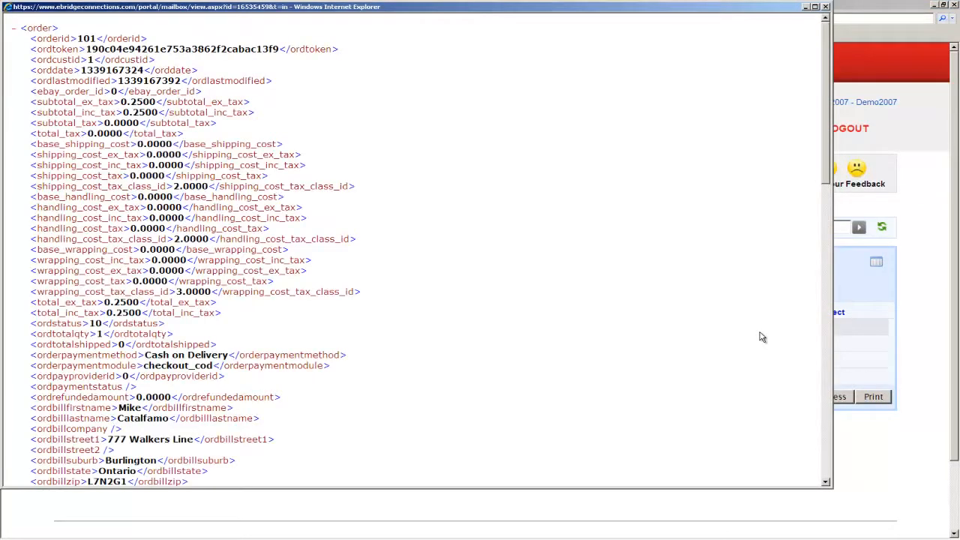
pyautogui.moveTo(714, 444)
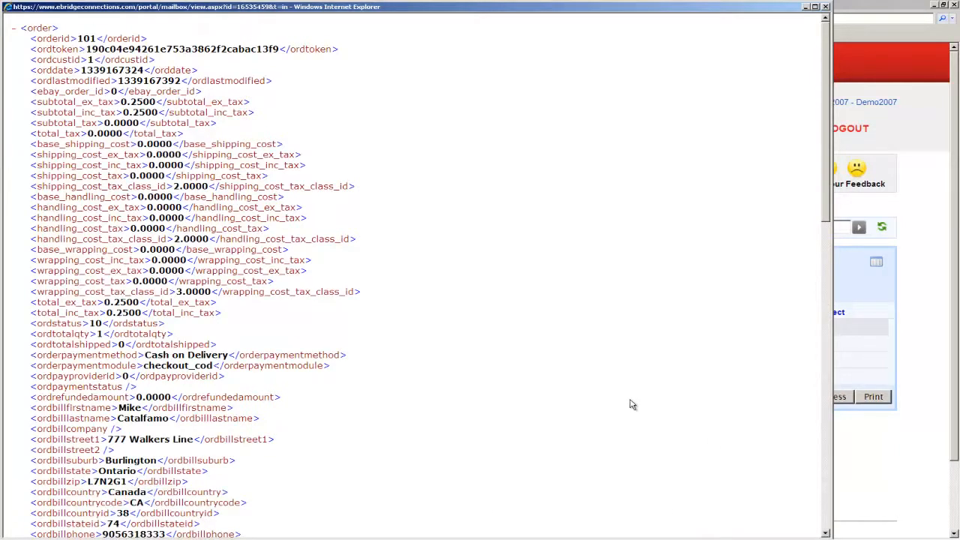
pyautogui.scroll(-3)
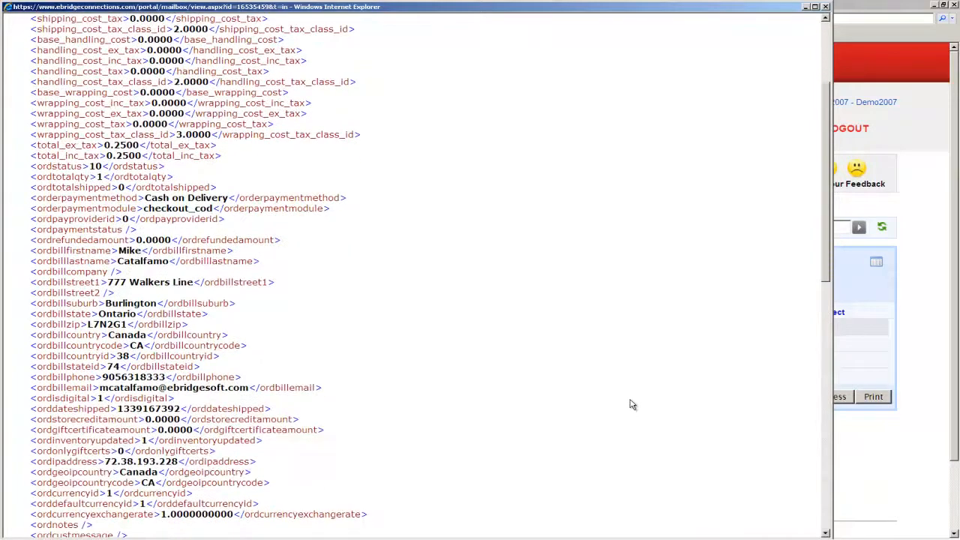
pyautogui.scroll(-3)
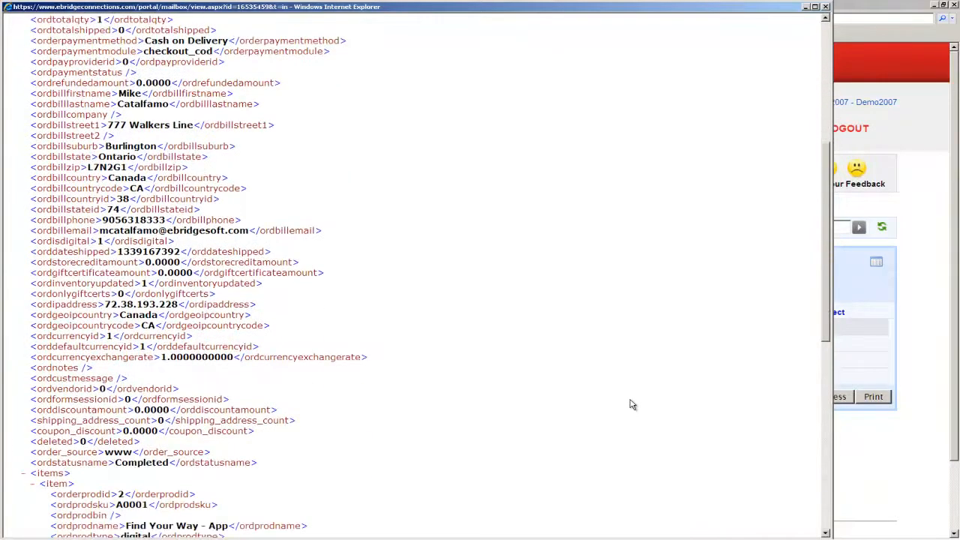
pyautogui.scroll(-3)
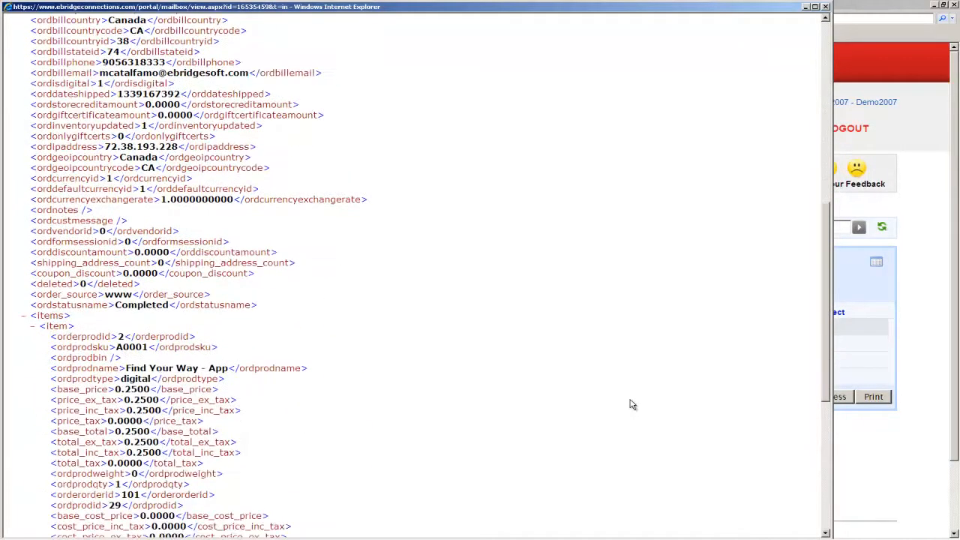
pyautogui.scroll(-3)
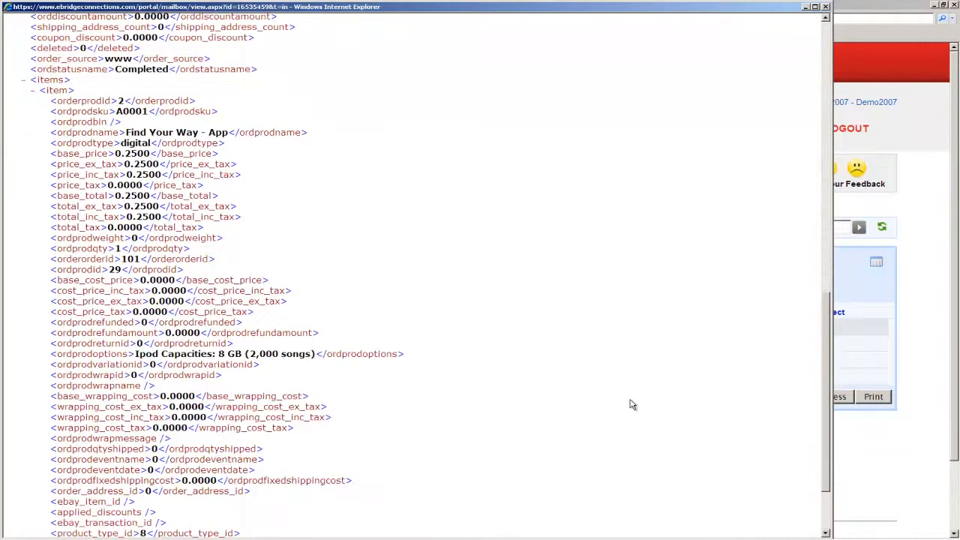
pyautogui.scroll(-3)
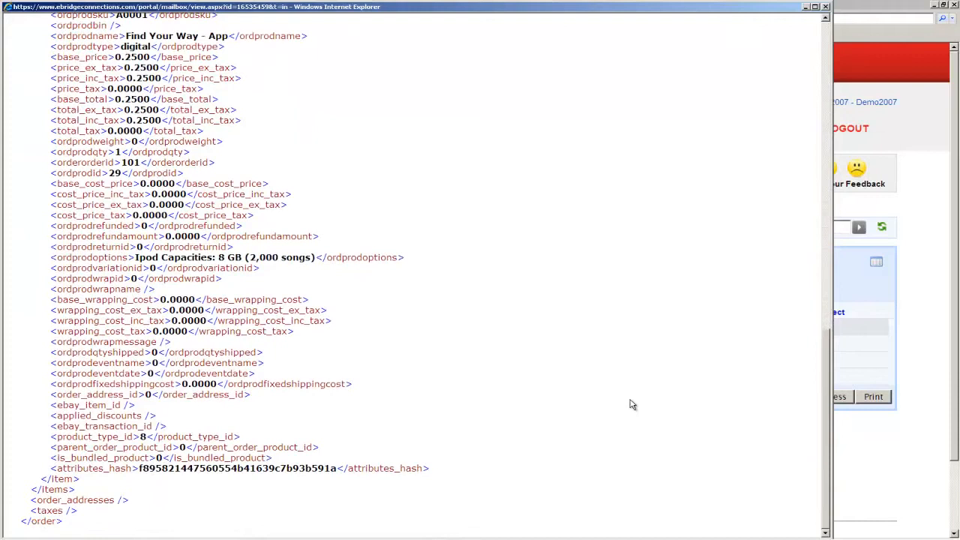
pyautogui.scroll(3)
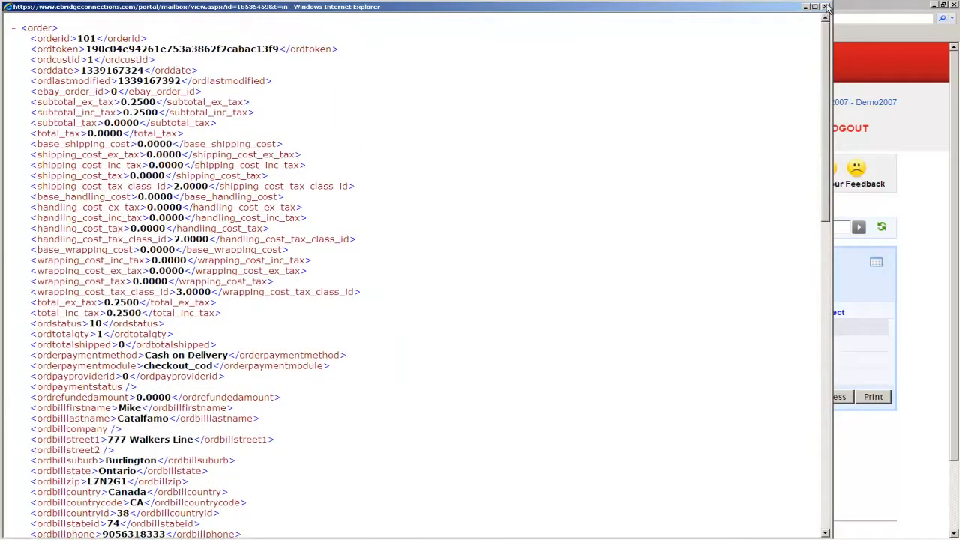
pyautogui.click(826, 6)
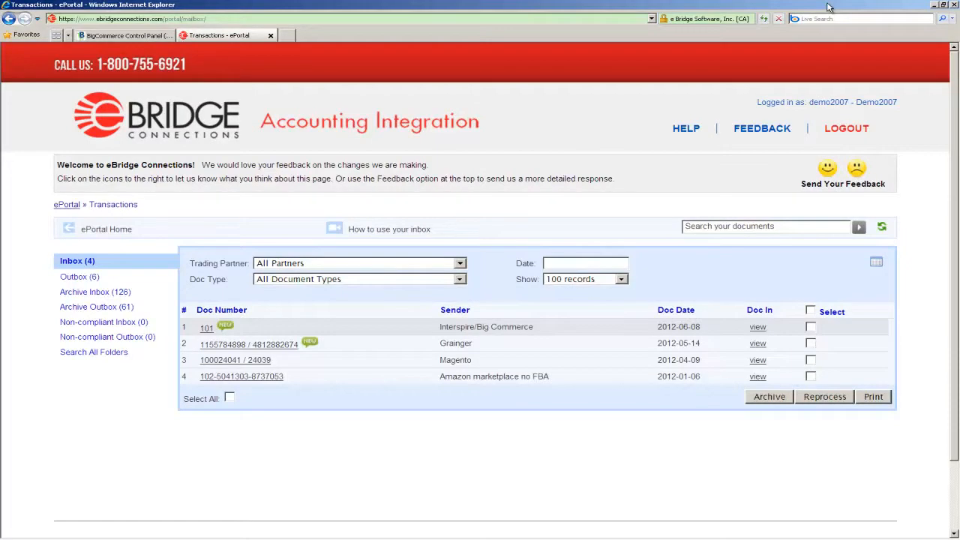